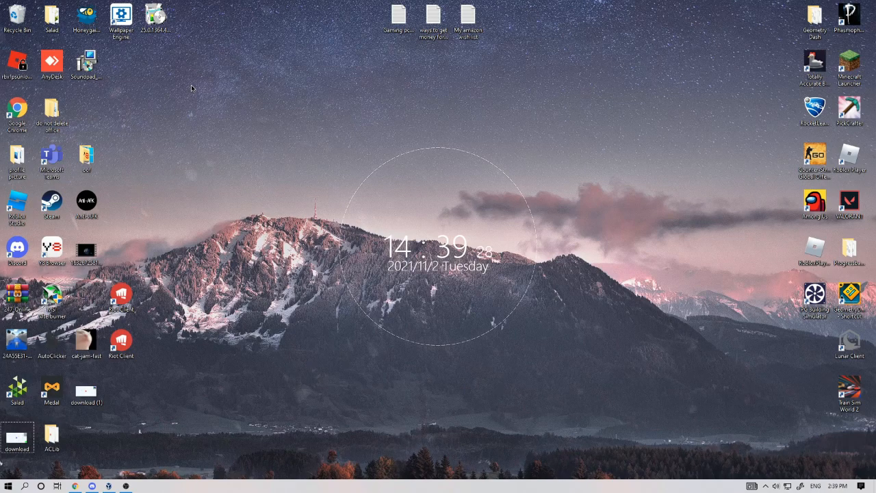
mouse_move(219, 117)
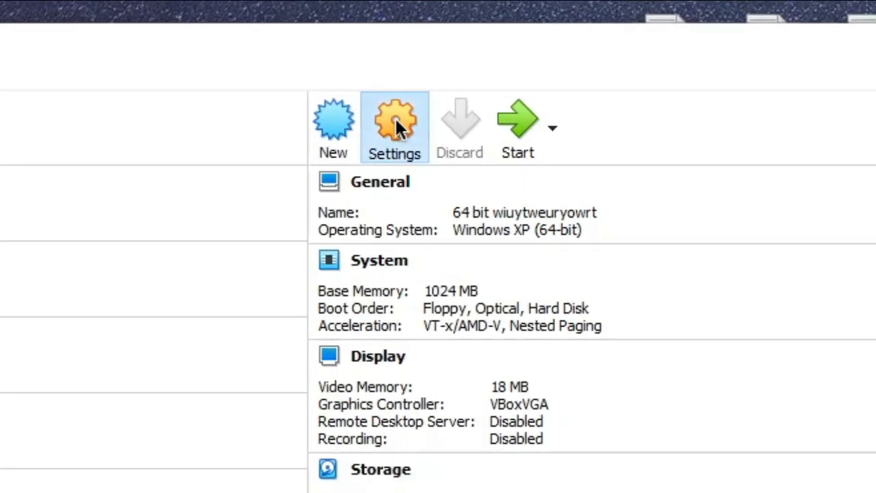
Set Drag'n'Drop to Bidirectional under General > Advanced and start the Windows XP 64-bit VM
click(394, 123)
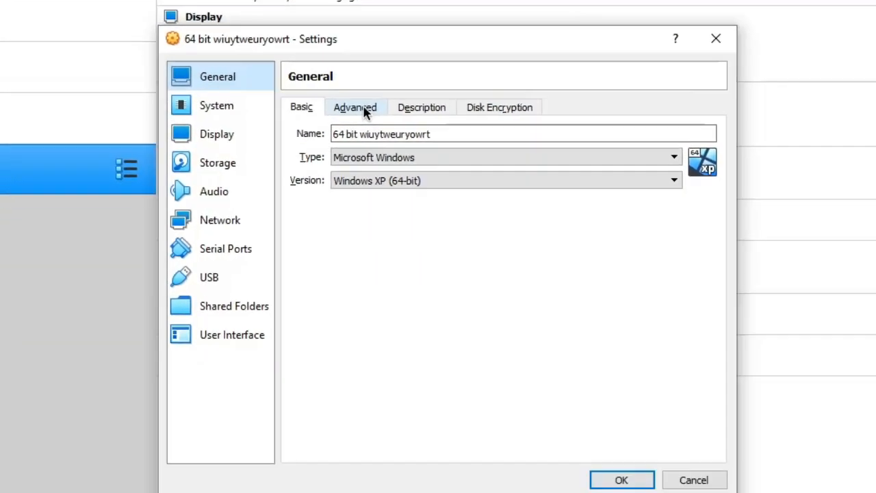
click(354, 106)
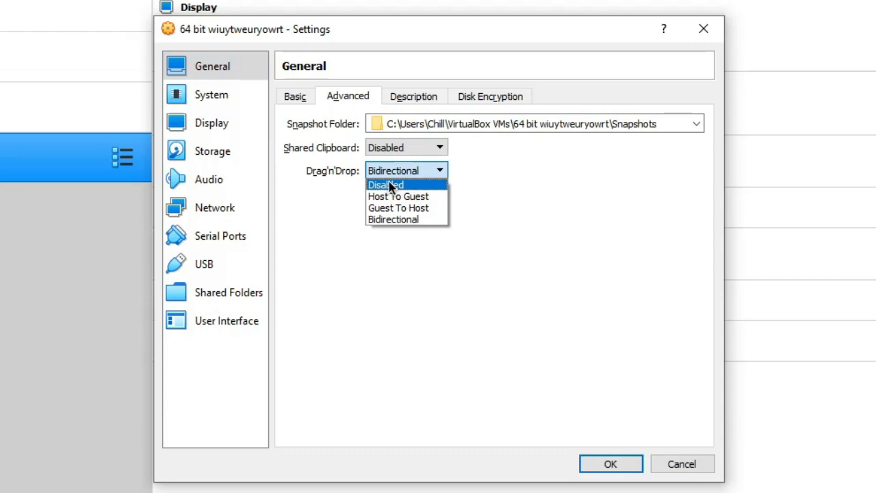
click(405, 170)
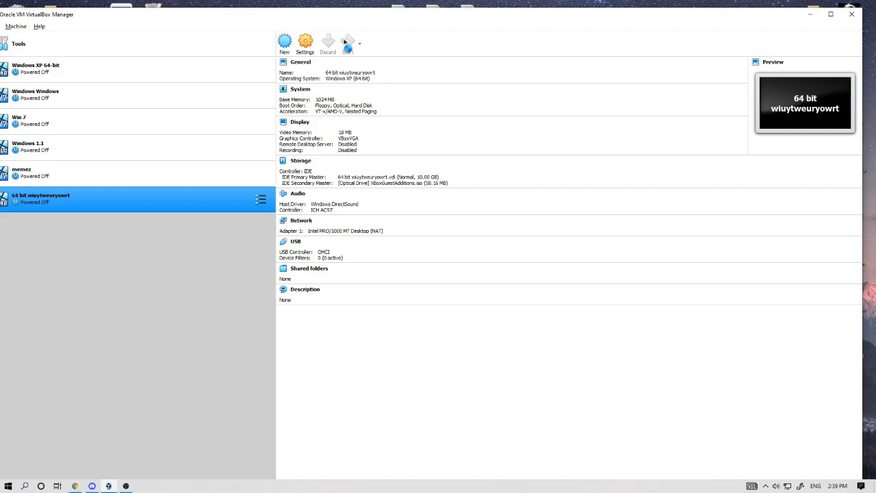
click(348, 41)
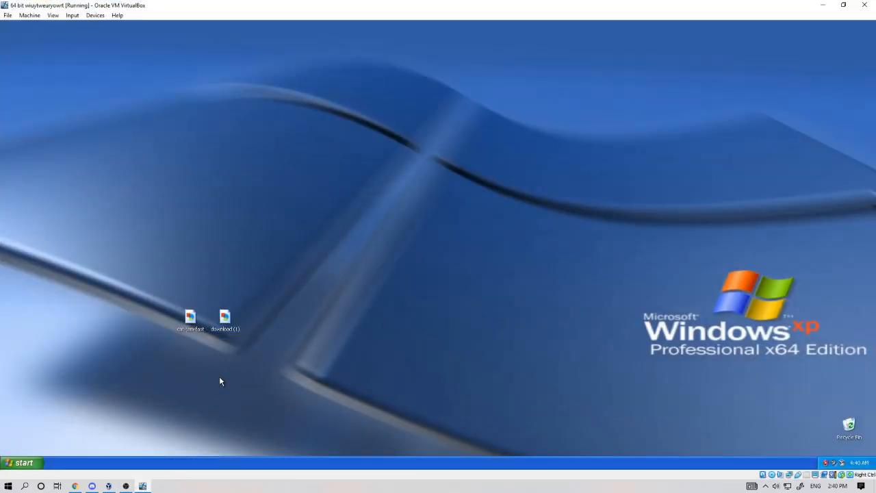
View the cat-jam-feet image in the guest's Picture and Fax Viewer, then return to the host browser
double_click(225, 318)
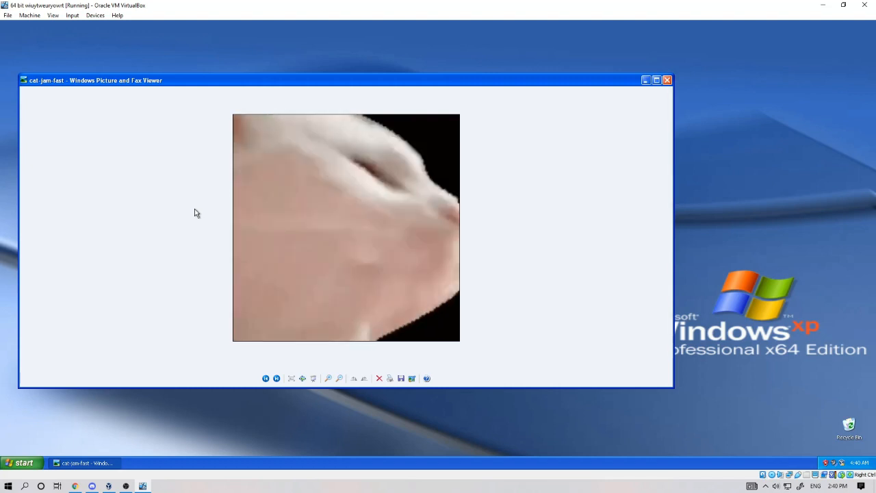
click(667, 80)
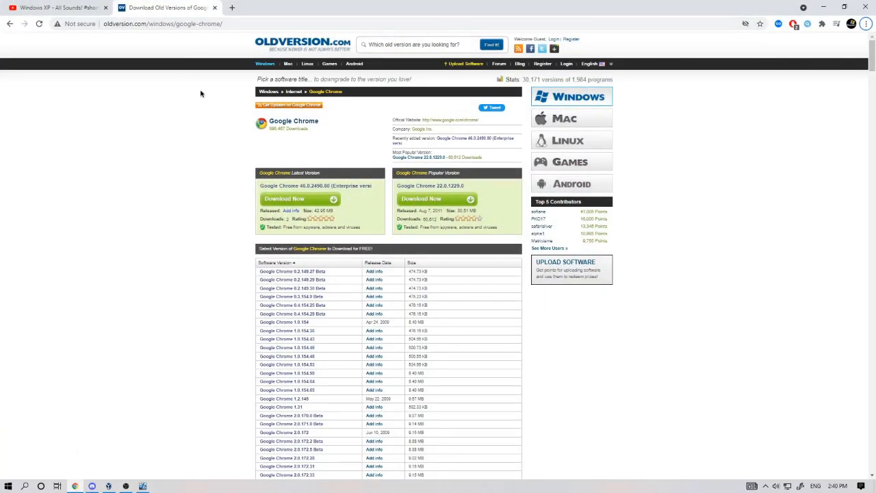
Scroll the OldVersion.com Google Chrome list to find an XP-compatible release
scroll(down, 3)
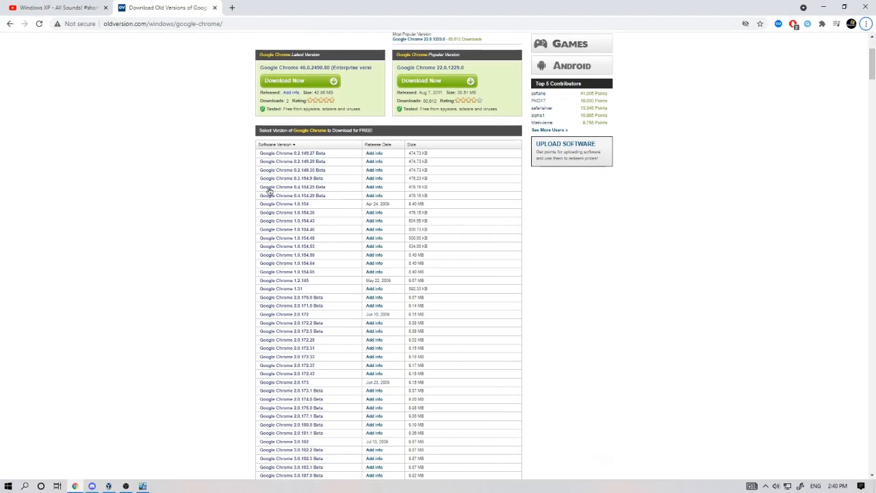
scroll(down, 3)
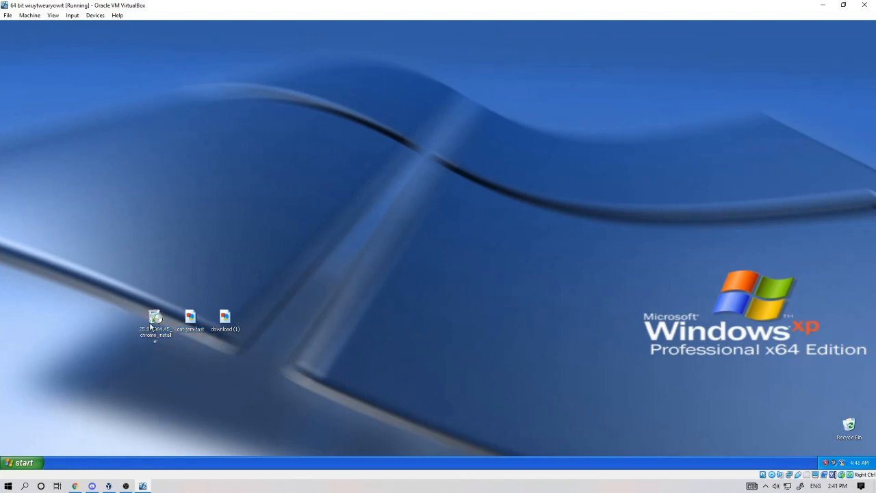
Run the dropped Chrome installer on the XP desktop and launch the new Google Chrome shortcut
click(156, 322)
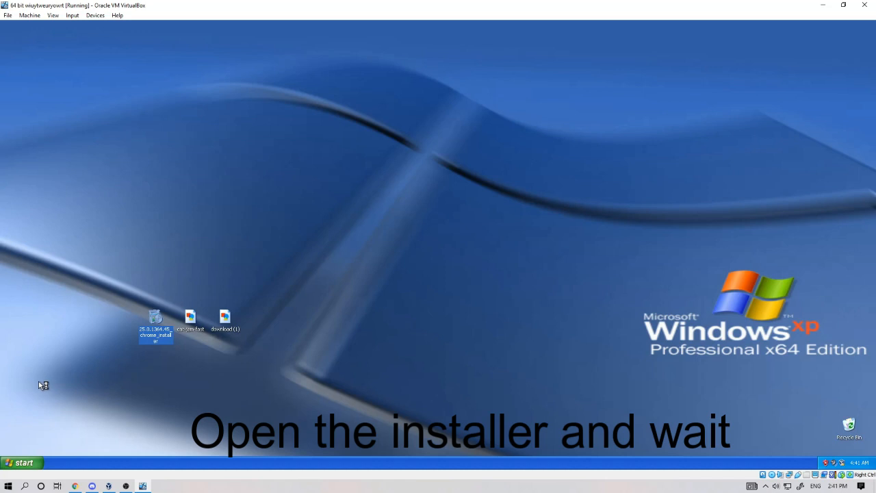
mouse_move(42, 381)
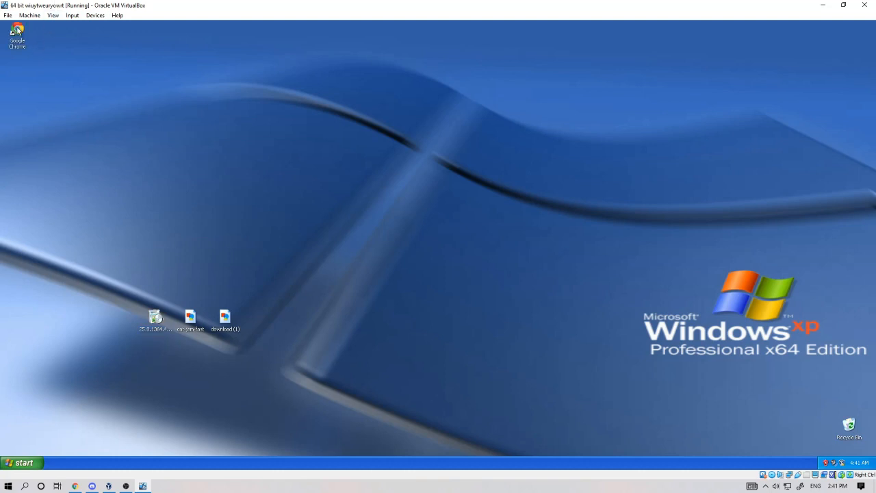
double_click(17, 34)
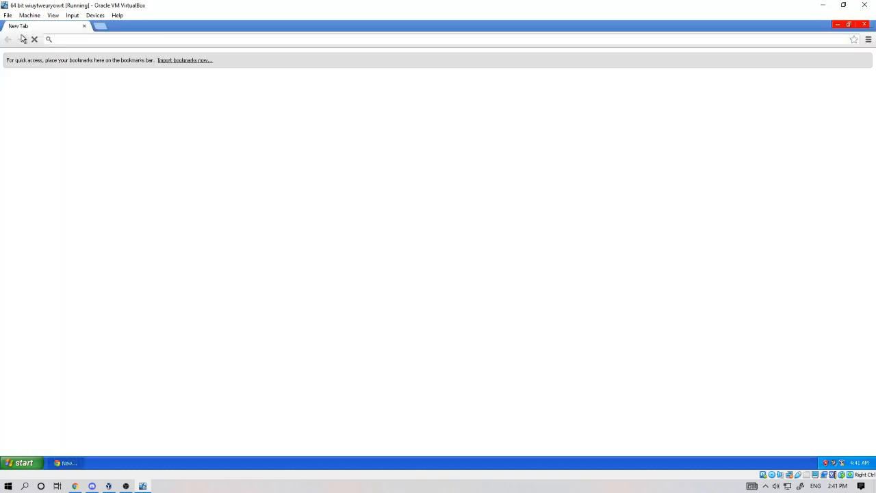